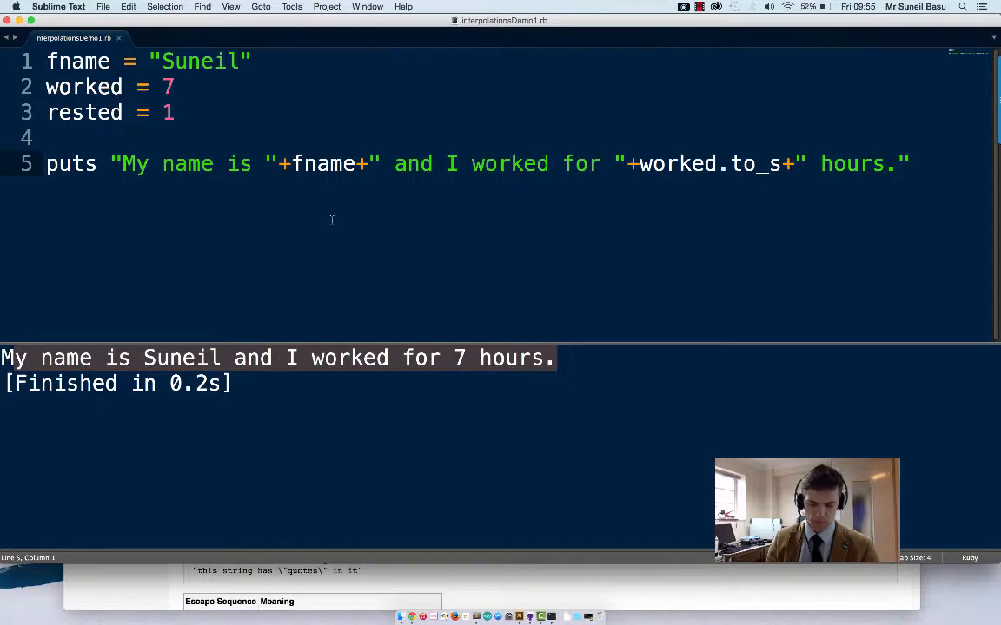
Comment out the concatenated puts line 5 with # and place the cursor at its end
type("#")
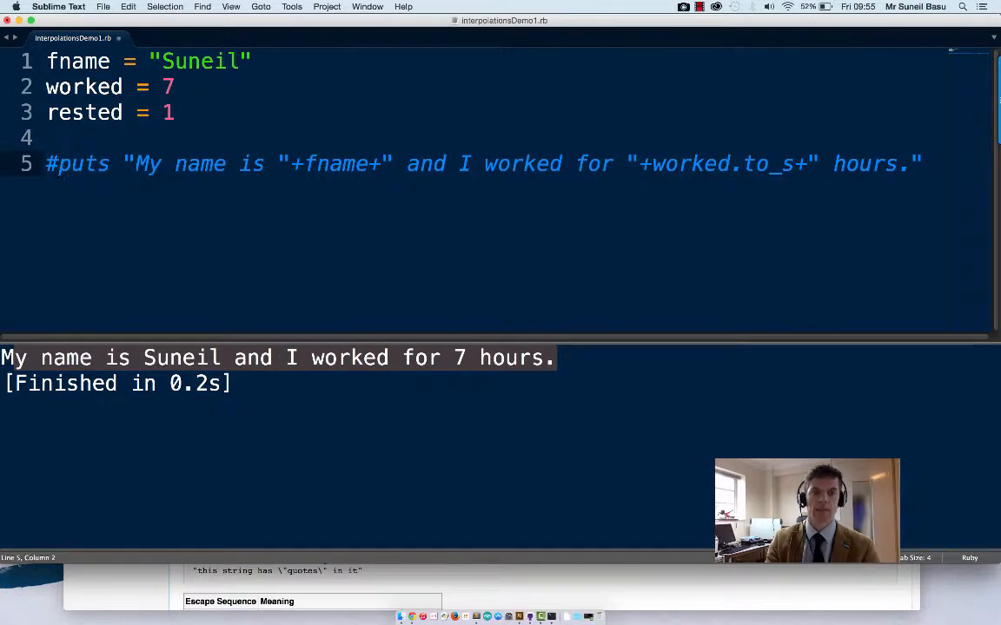
left_click(922, 163)
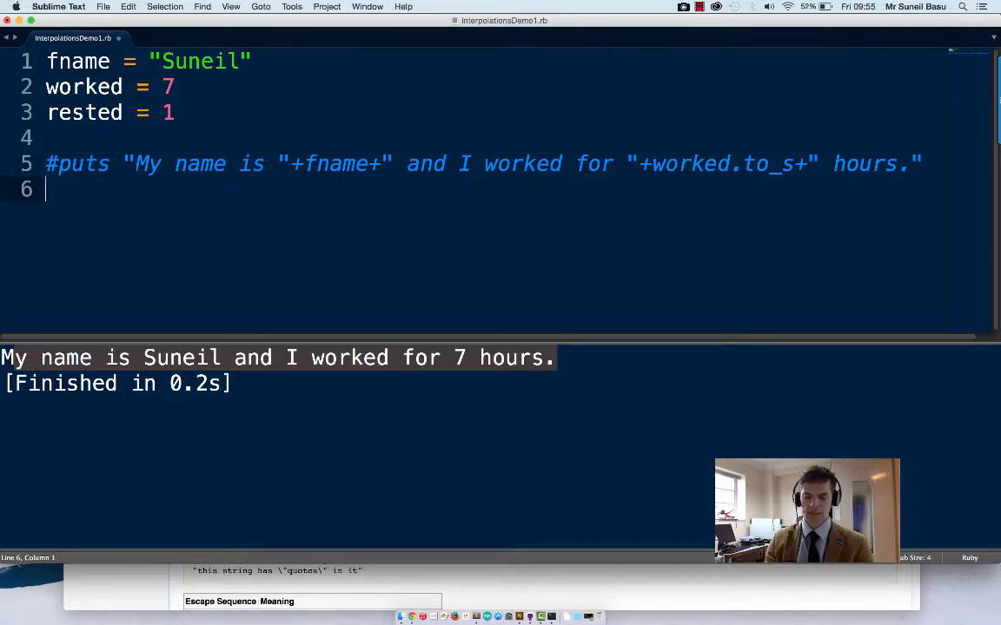
On line 6, type puts "My name is #{fname} and I wor…" using interpolation
type("puts @")
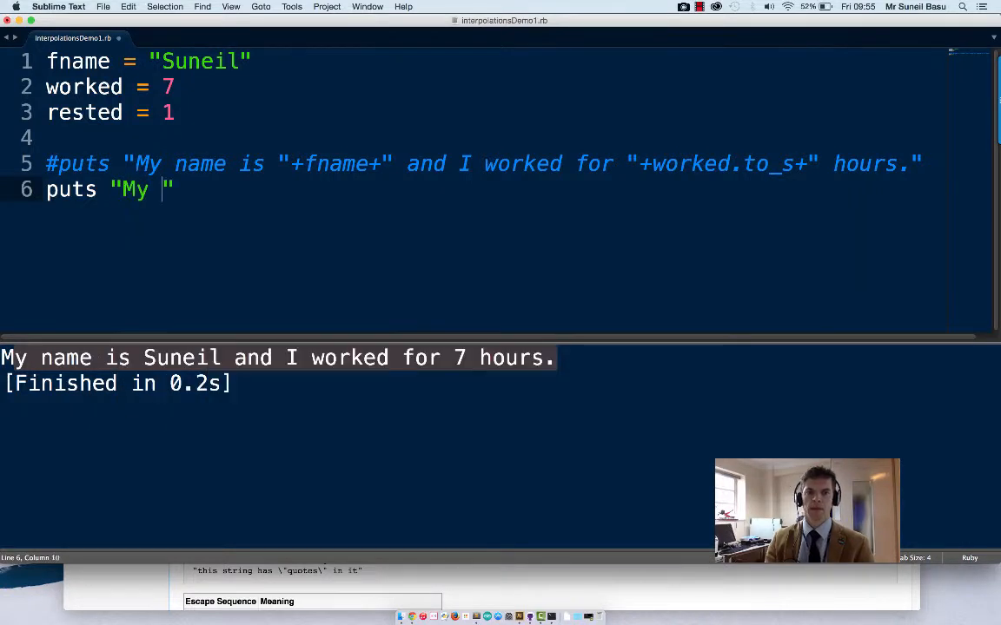
type("name is")
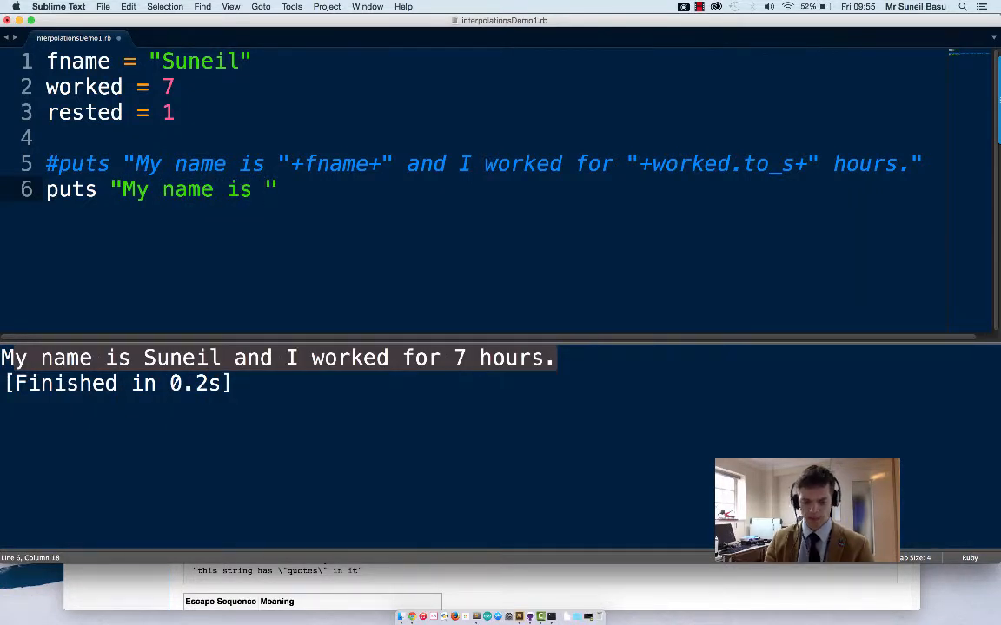
type("#{")
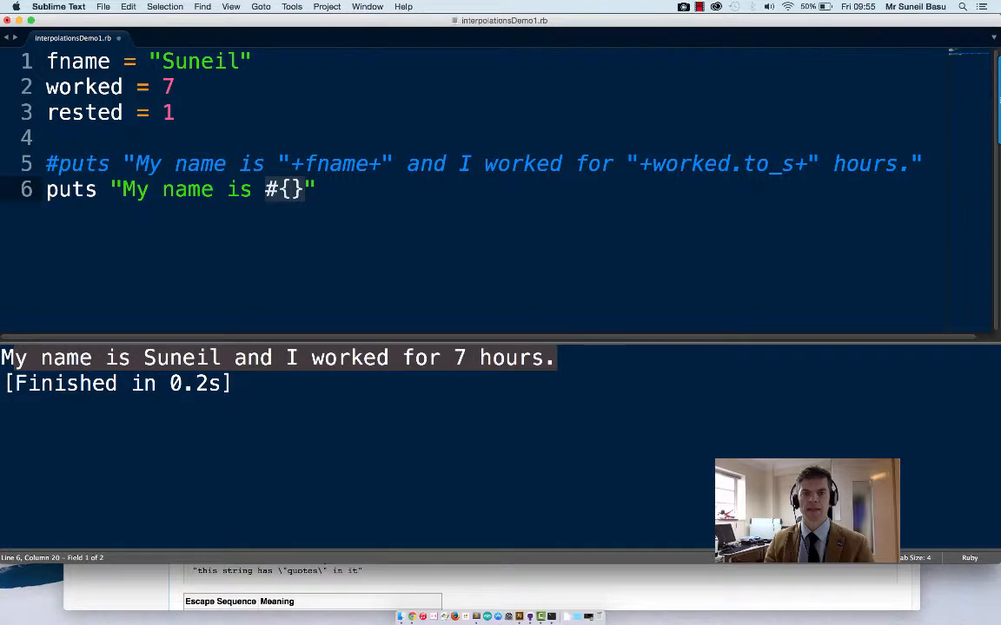
type("fname")
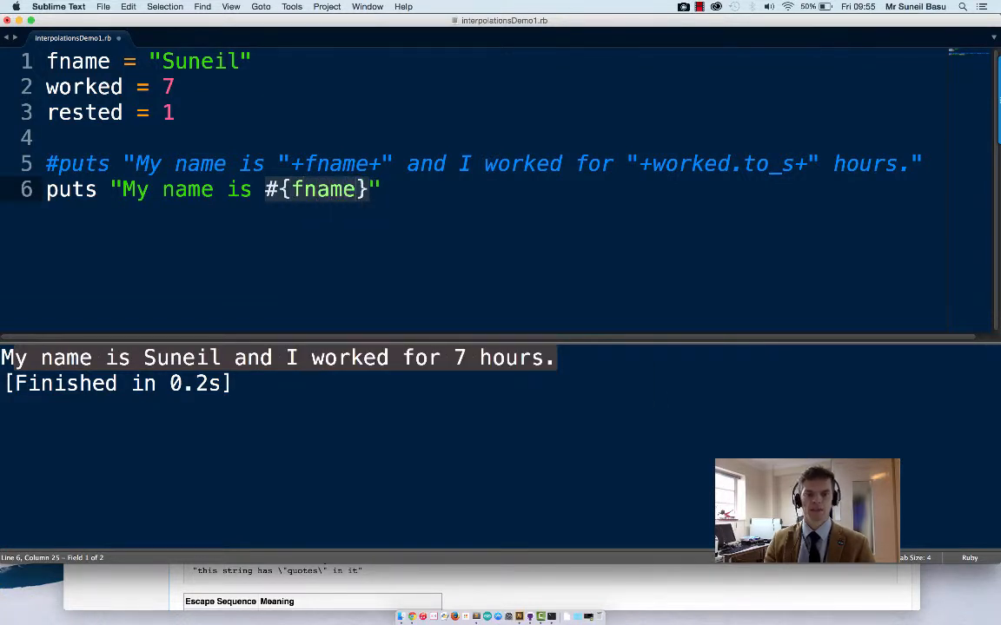
key("right")
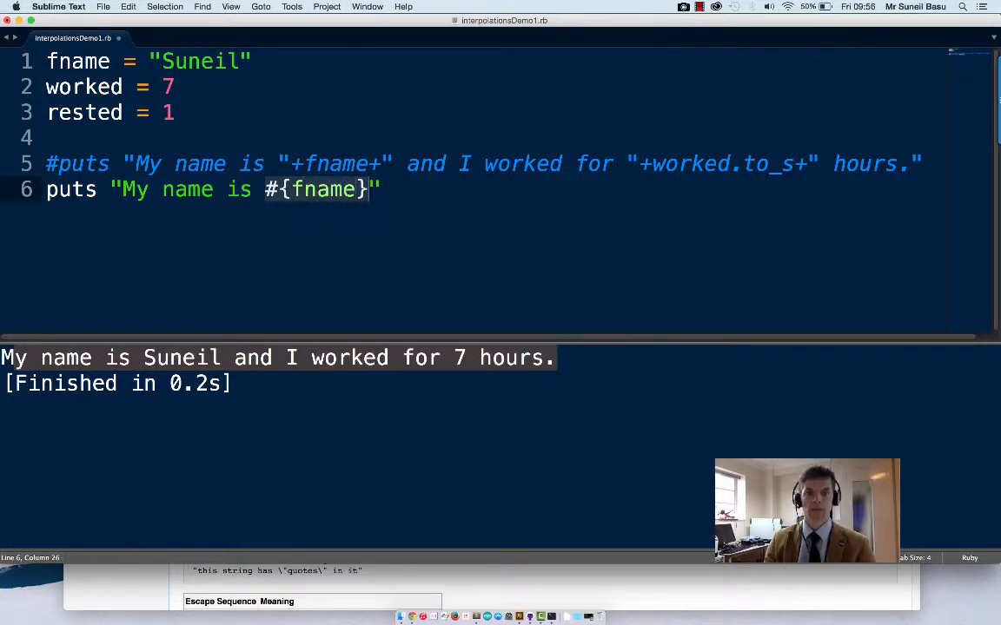
type("and I wor")
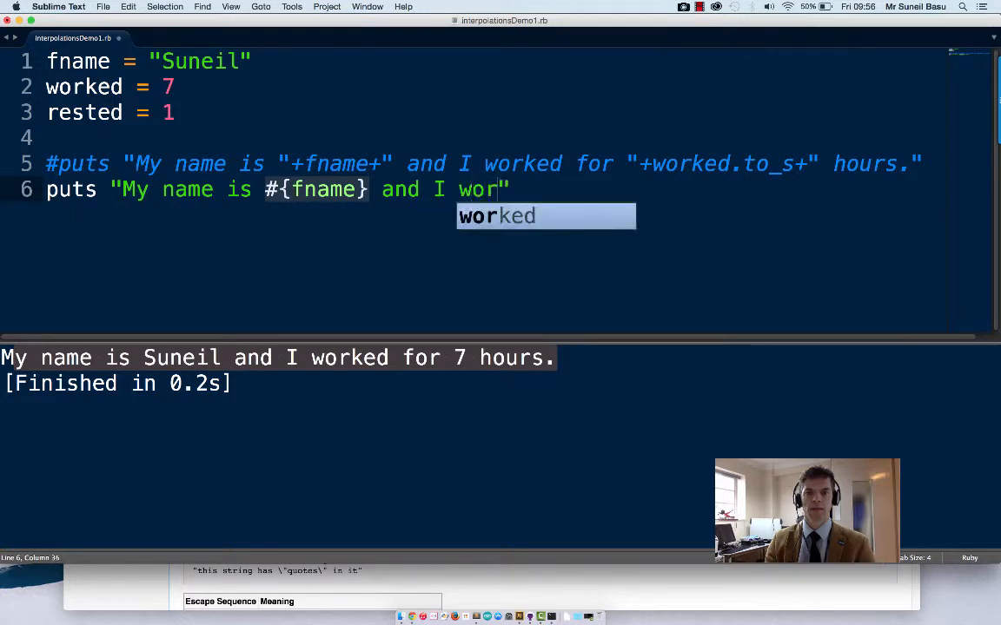